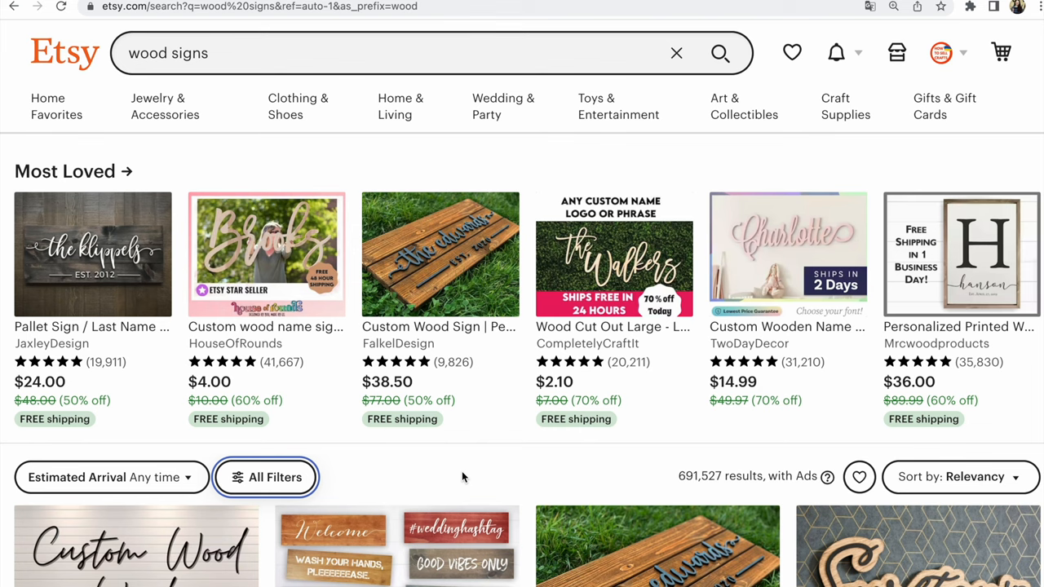
Open the All Filters panel for the wood signs search results.
click(265, 478)
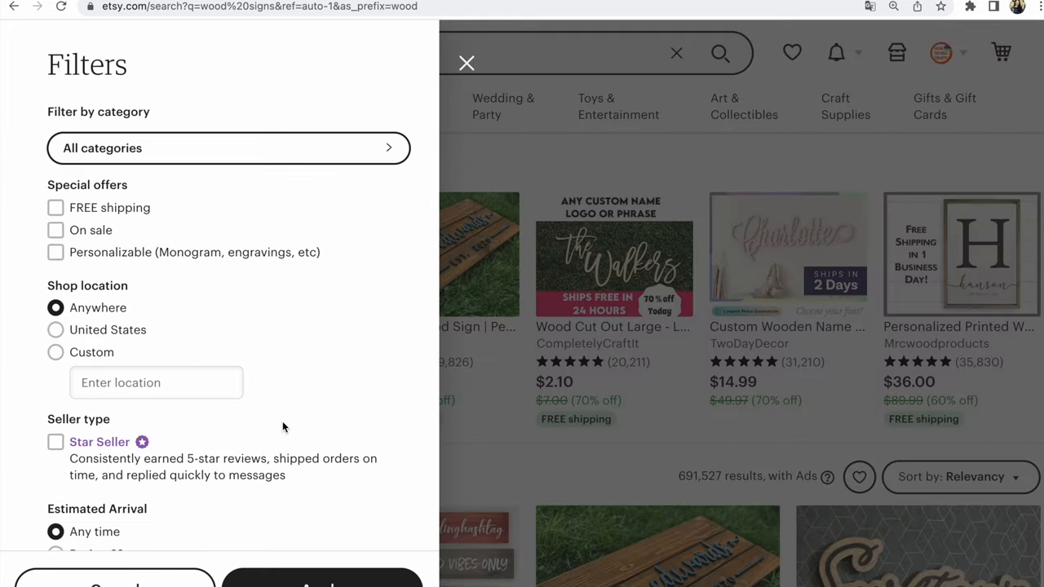
scroll(down, 3)
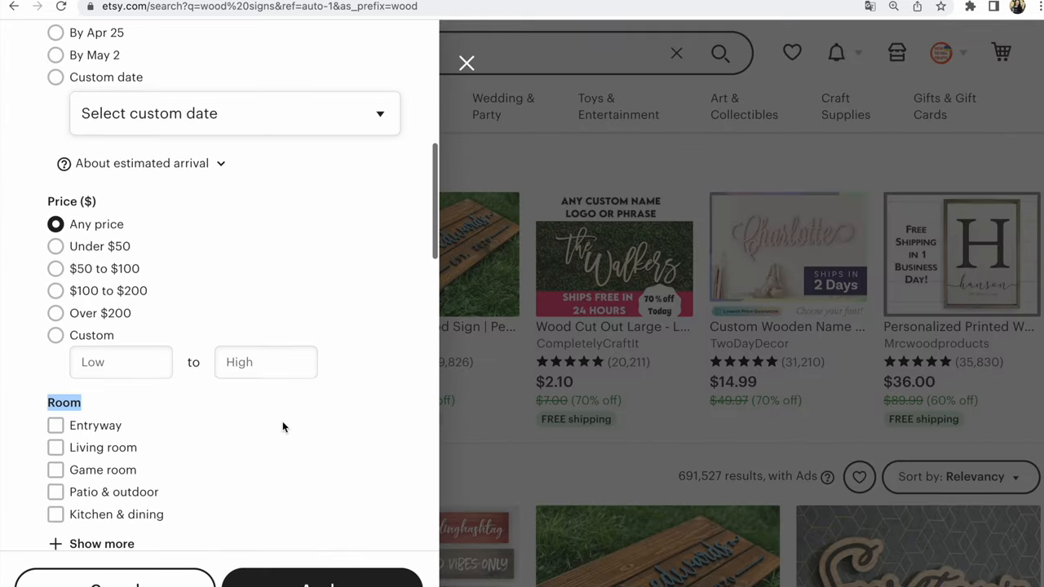
scroll(down, 3)
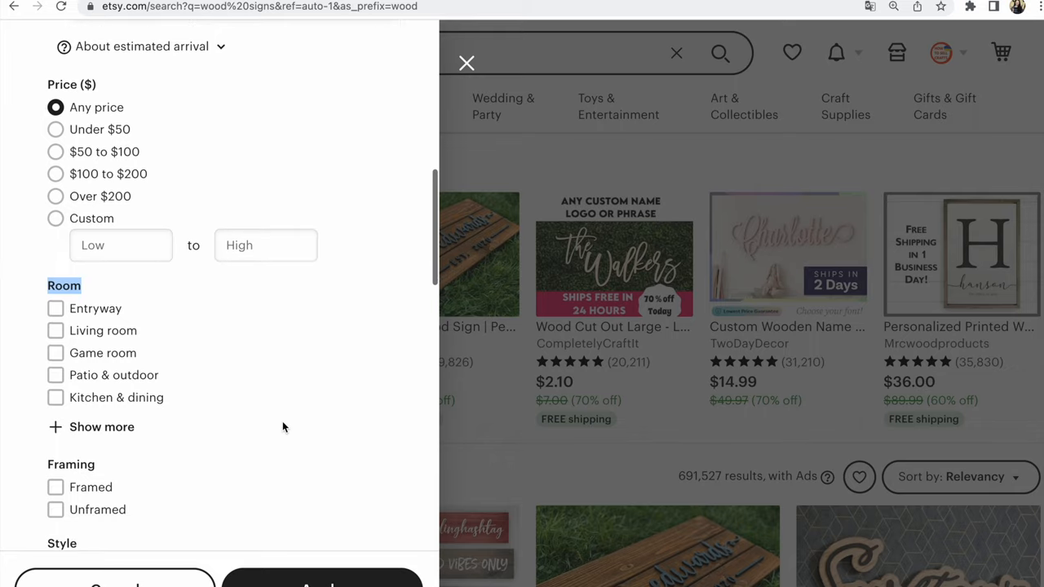
scroll(down, 3)
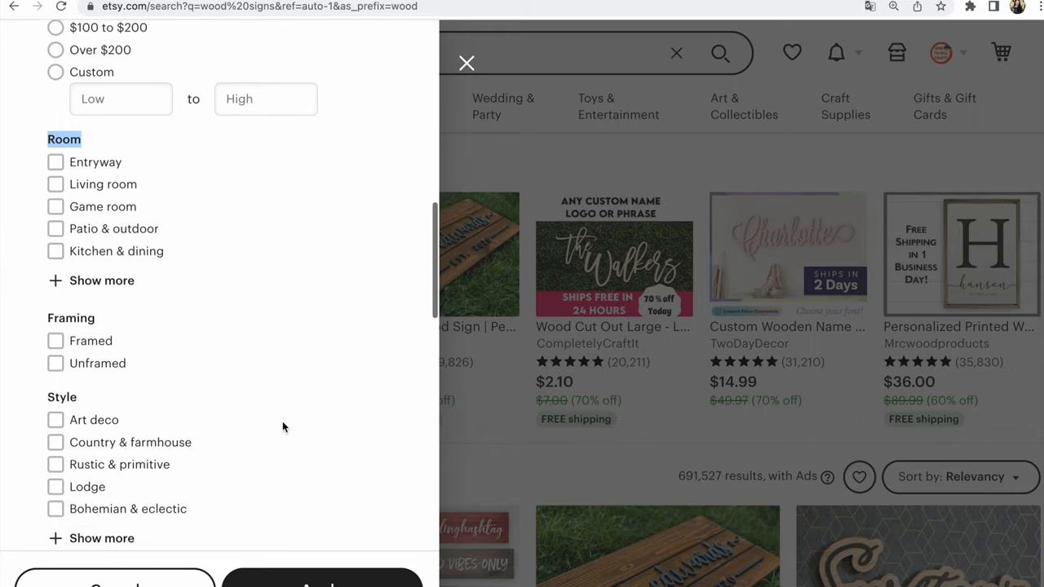
scroll(down, 3)
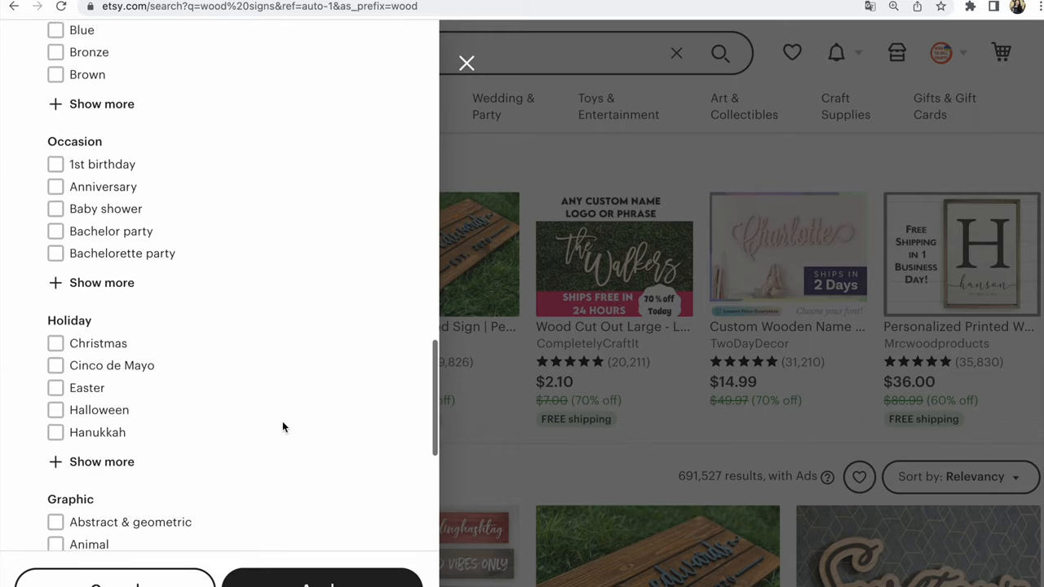
scroll(down, 3)
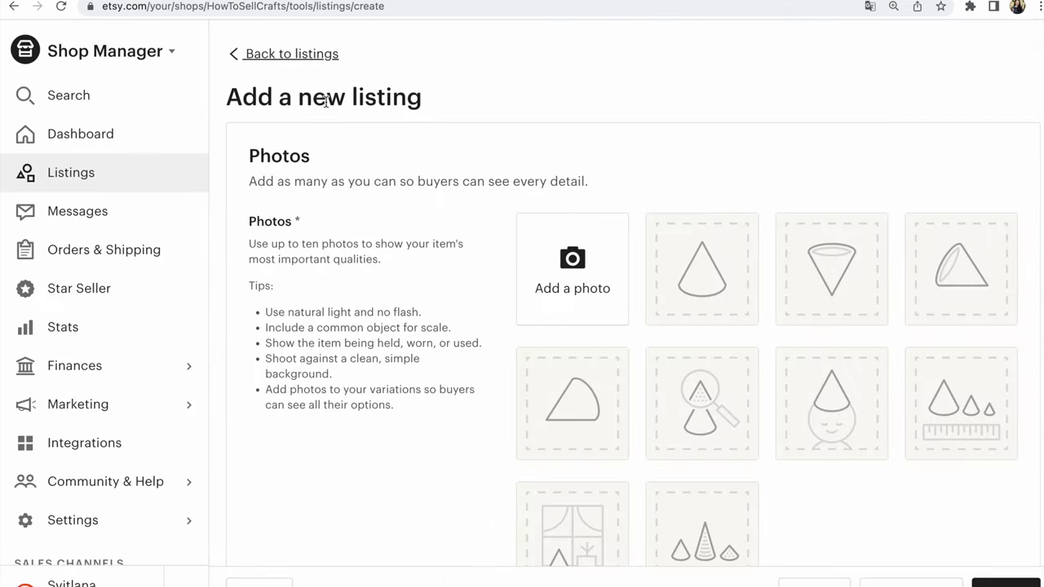
Scroll the new-listing form down to Listing details with Signs as the category.
scroll(down, 3)
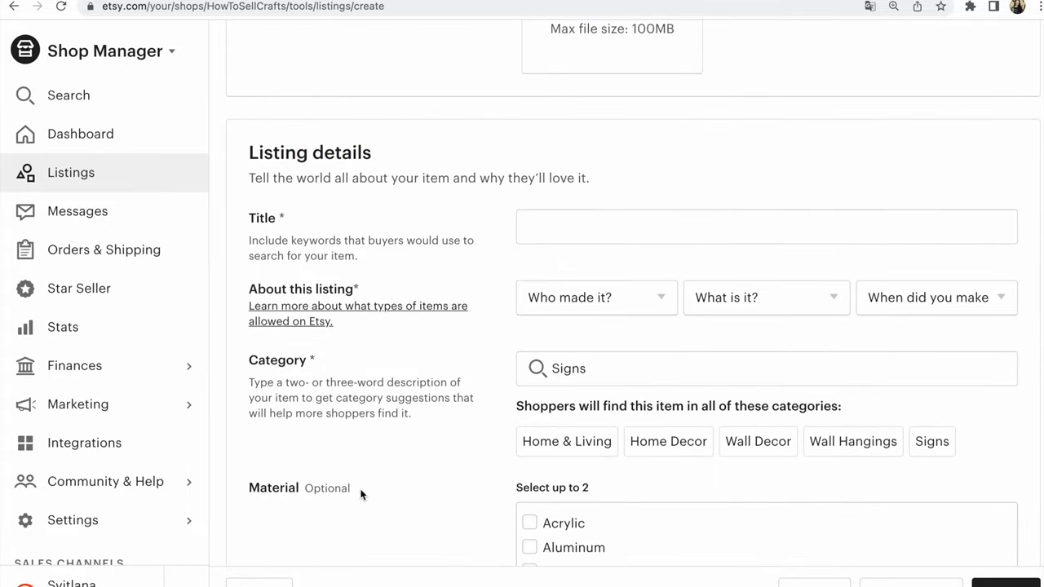
scroll(down, 3)
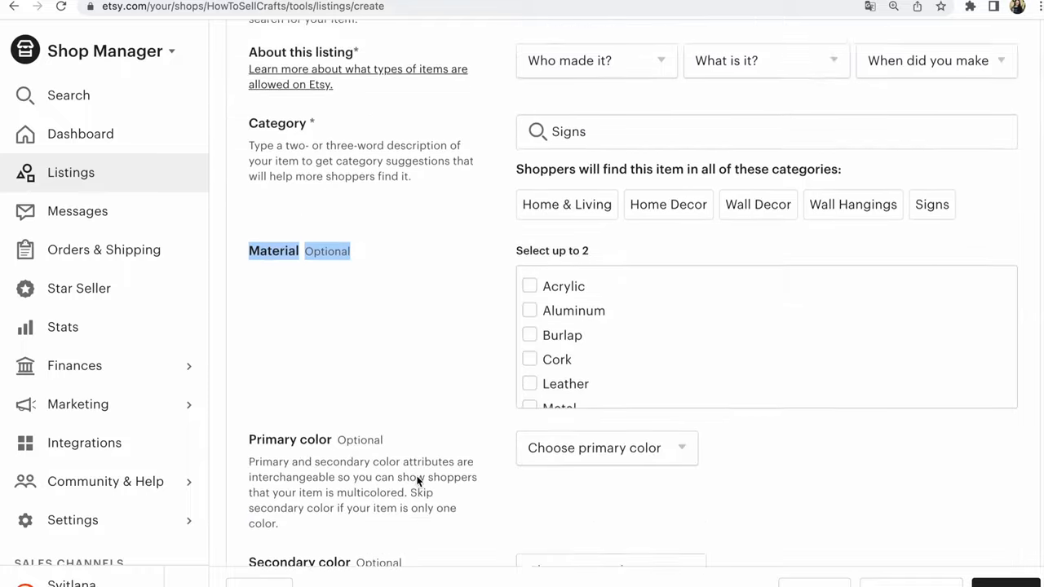
scroll(down, 3)
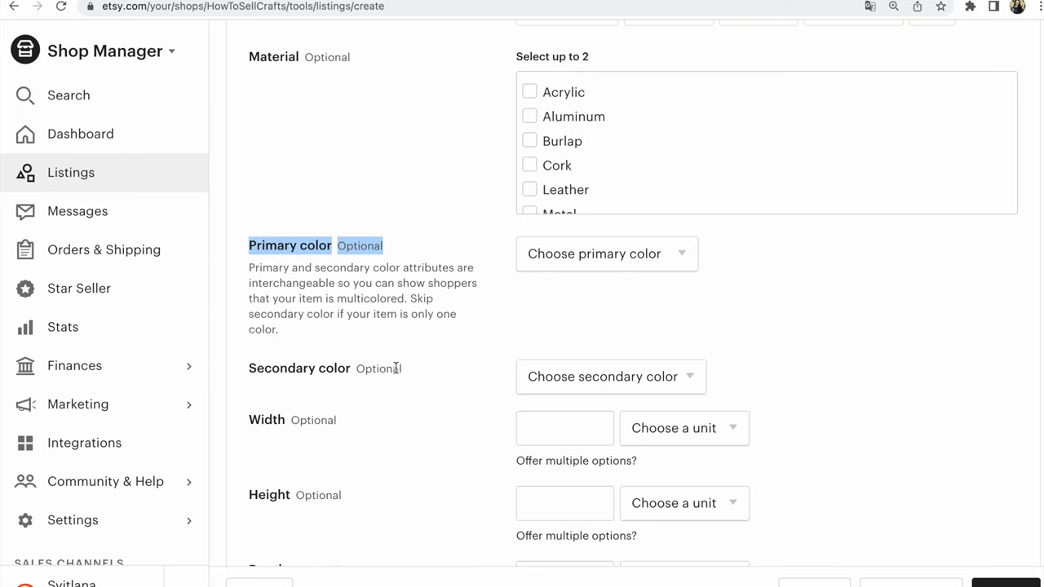
scroll(down, 3)
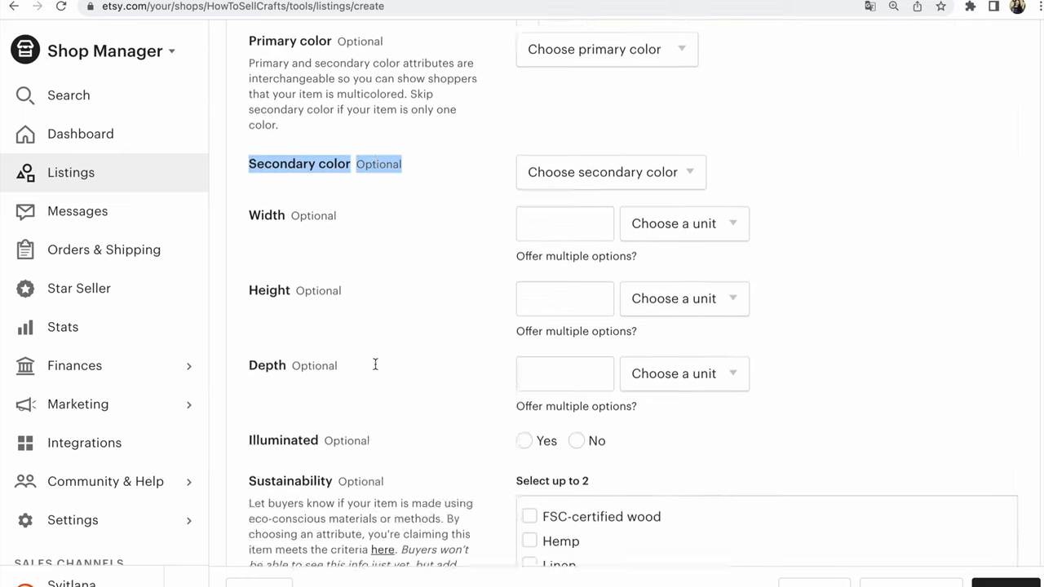
scroll(down, 3)
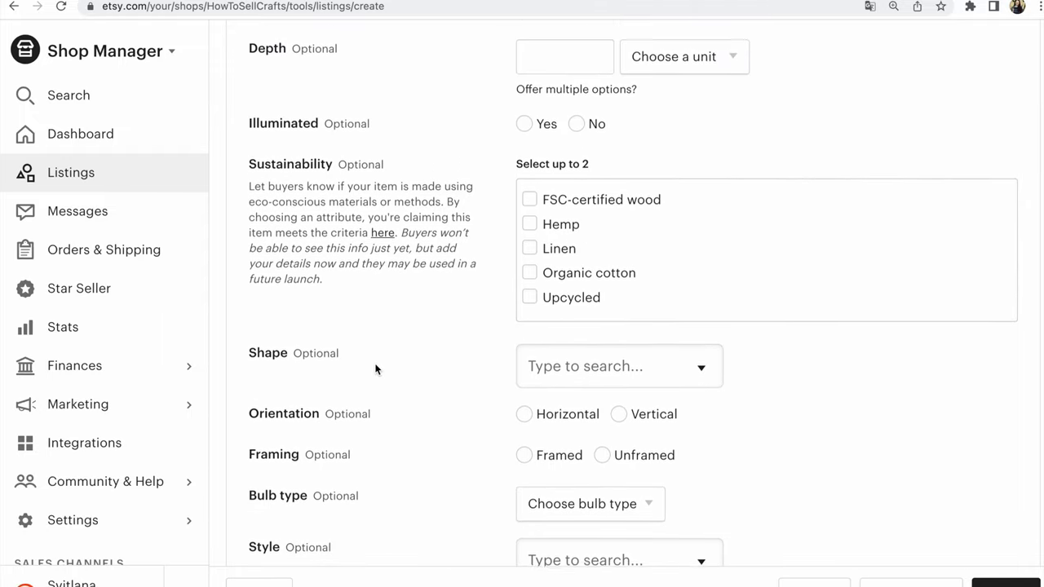
scroll(down, 3)
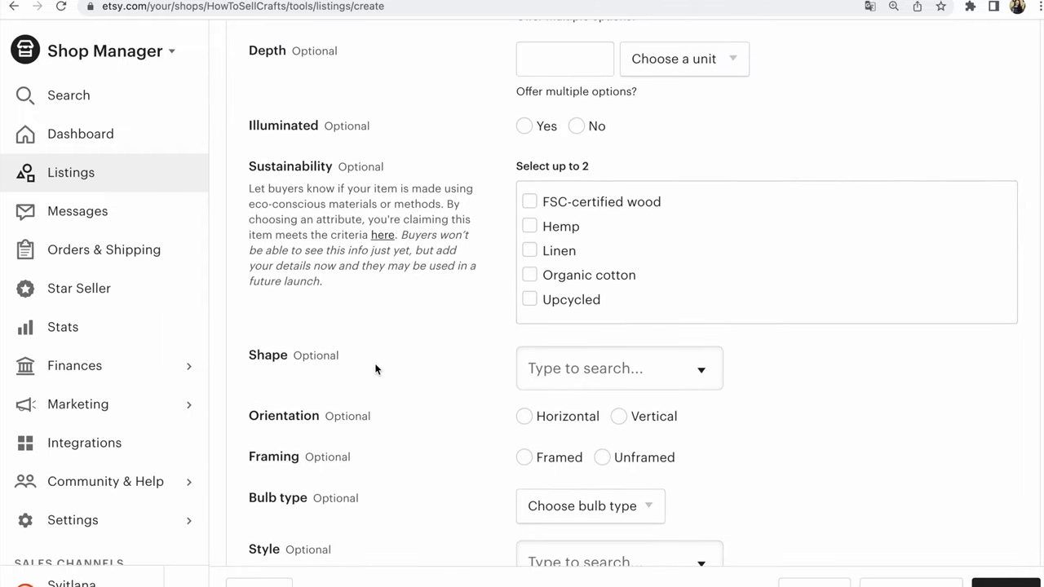
scroll(down, 3)
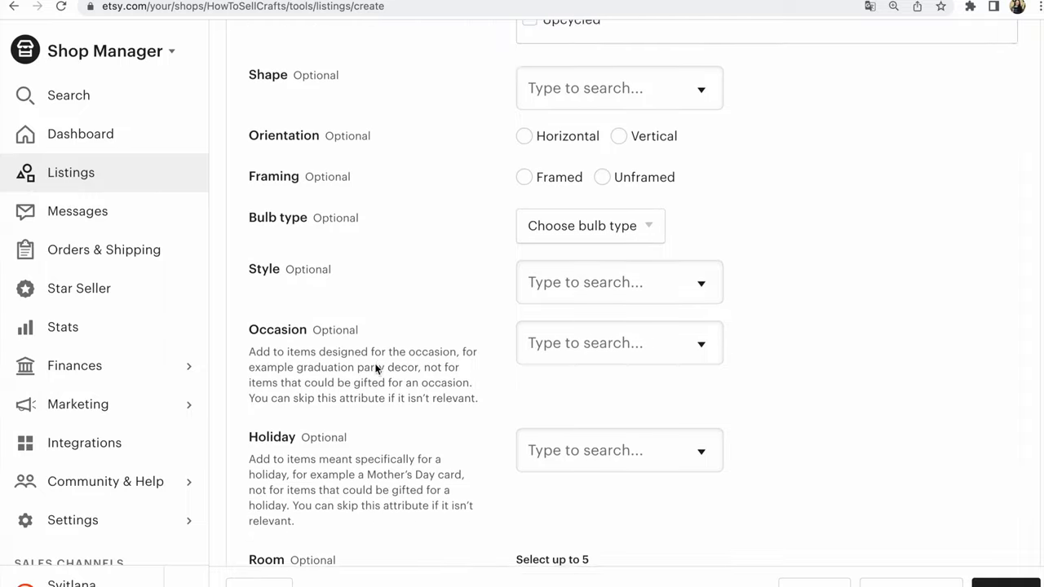
scroll(down, 3)
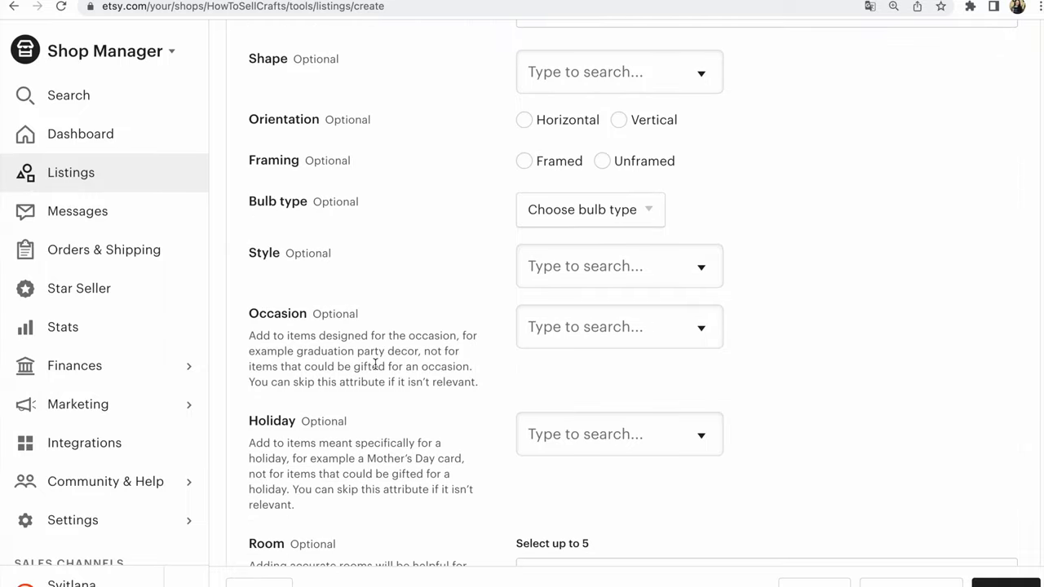
scroll(down, 3)
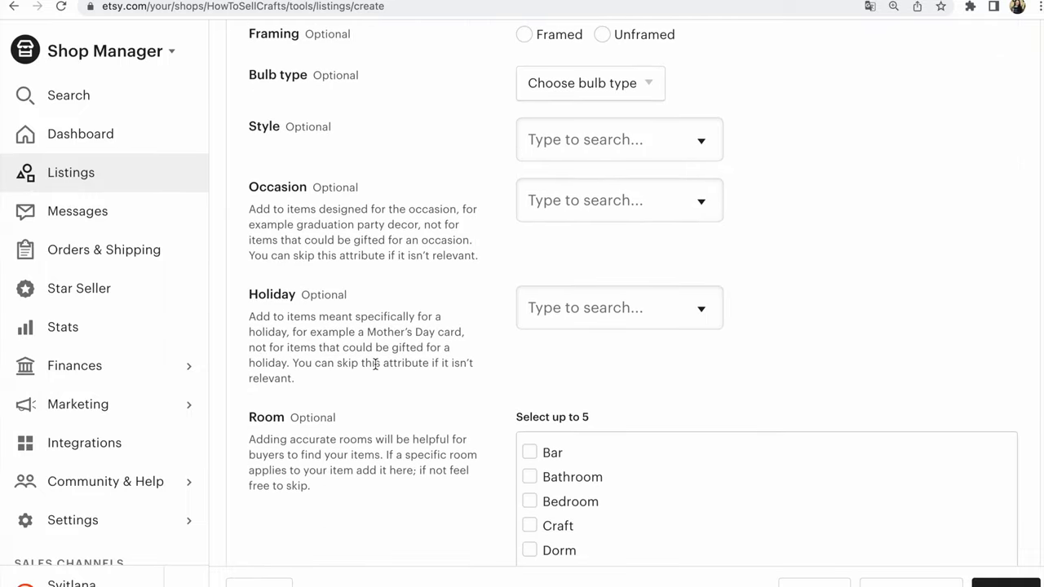
scroll(down, 3)
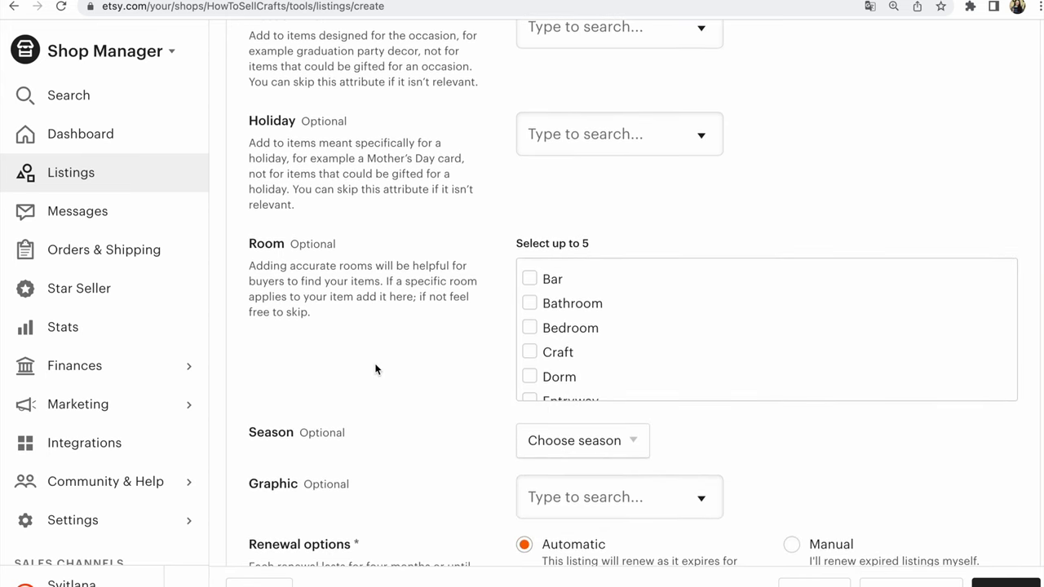
scroll(down, 3)
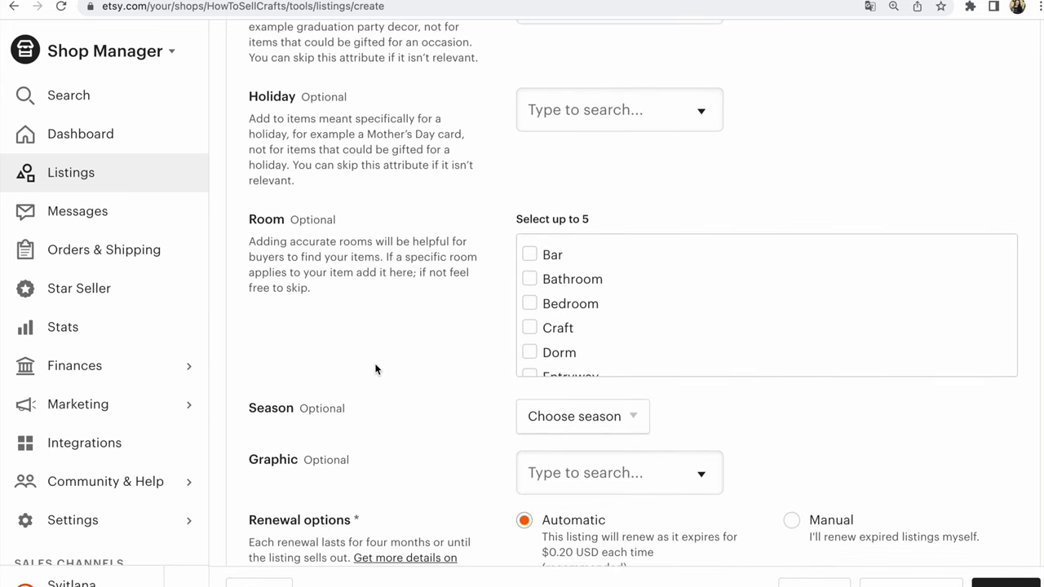